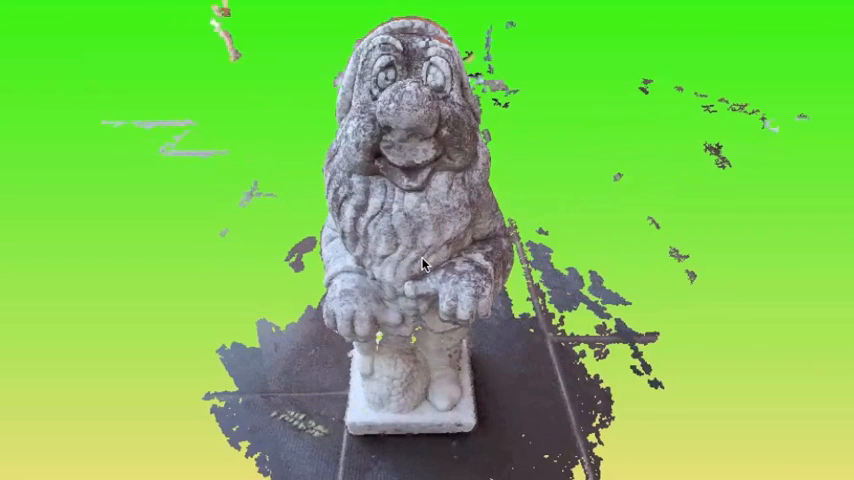
Orbit the point cloud around the gnome statue, finishing on a nearly edge-on side view.
{"action": "left_click_drag", "start_coordinate": [420, 264], "coordinate": [410, 320]}
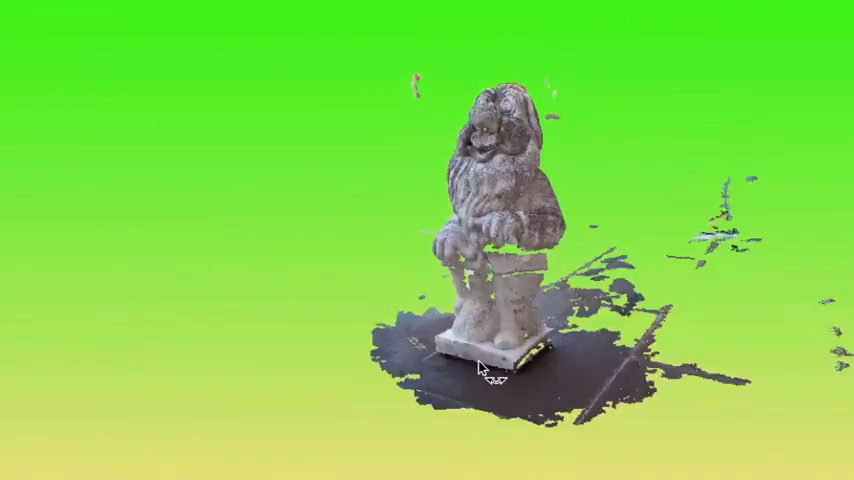
{"action": "left_click_drag", "start_coordinate": [484, 370], "coordinate": [216, 224]}
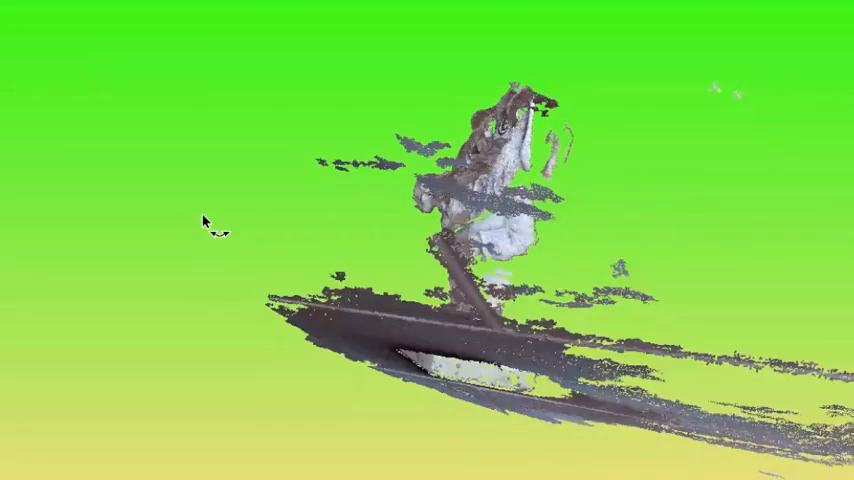